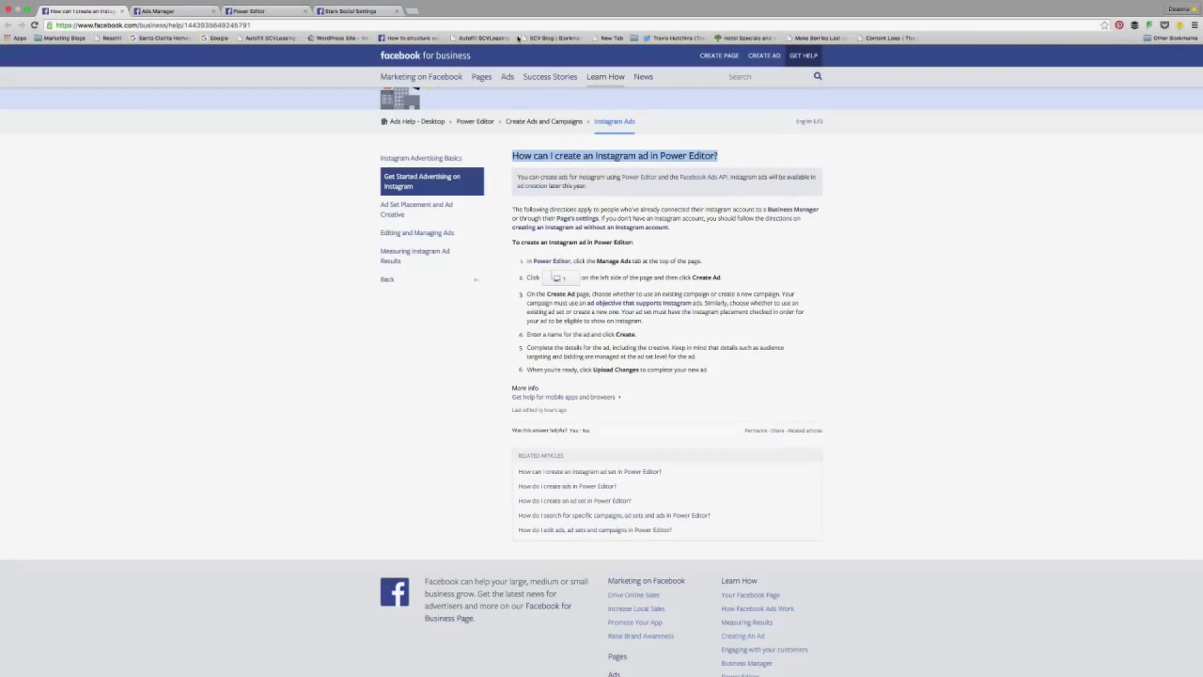
# Step: Read the Power Editor Instagram ads help article, then switch to the Stark Social Page
pyautogui.click(348, 11)
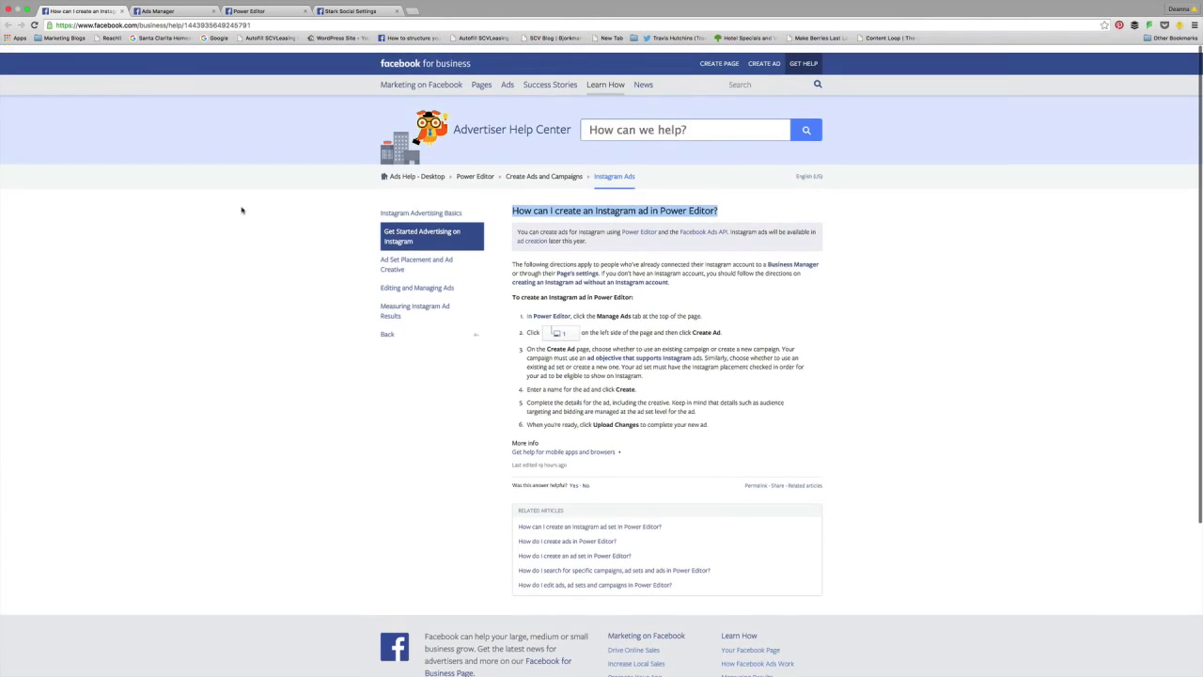
pyautogui.click(421, 83)
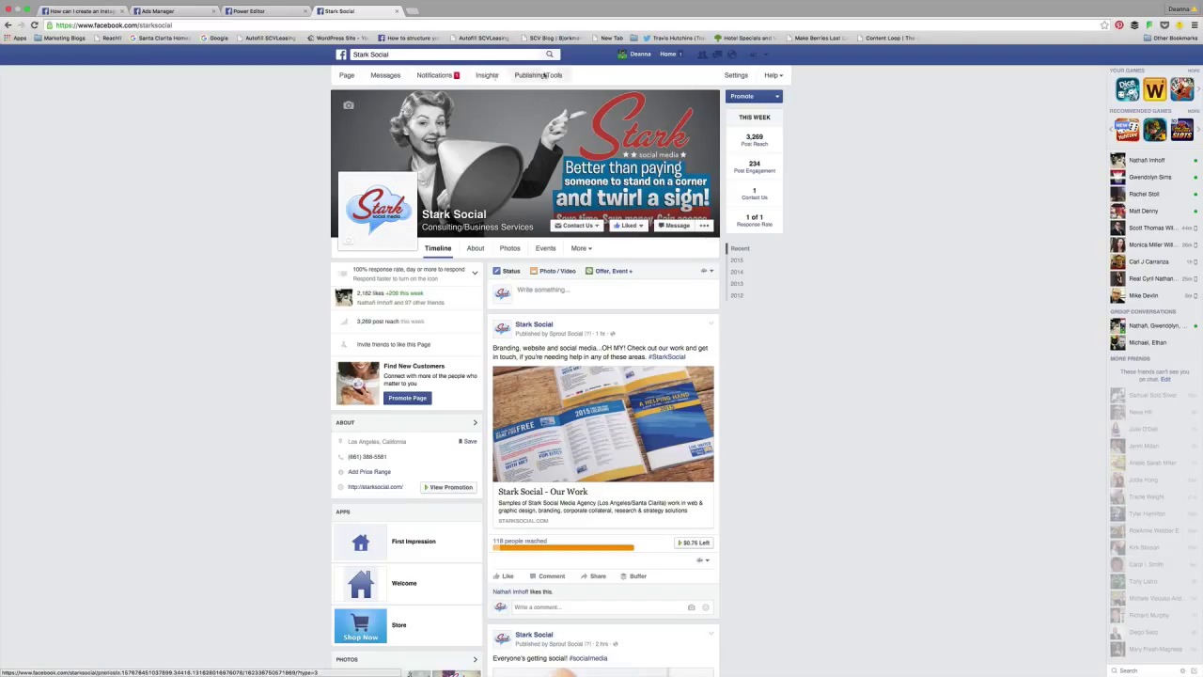
# Step: Open Stark Social's Page Settings on the Instagram Ads section
pyautogui.click(346, 75)
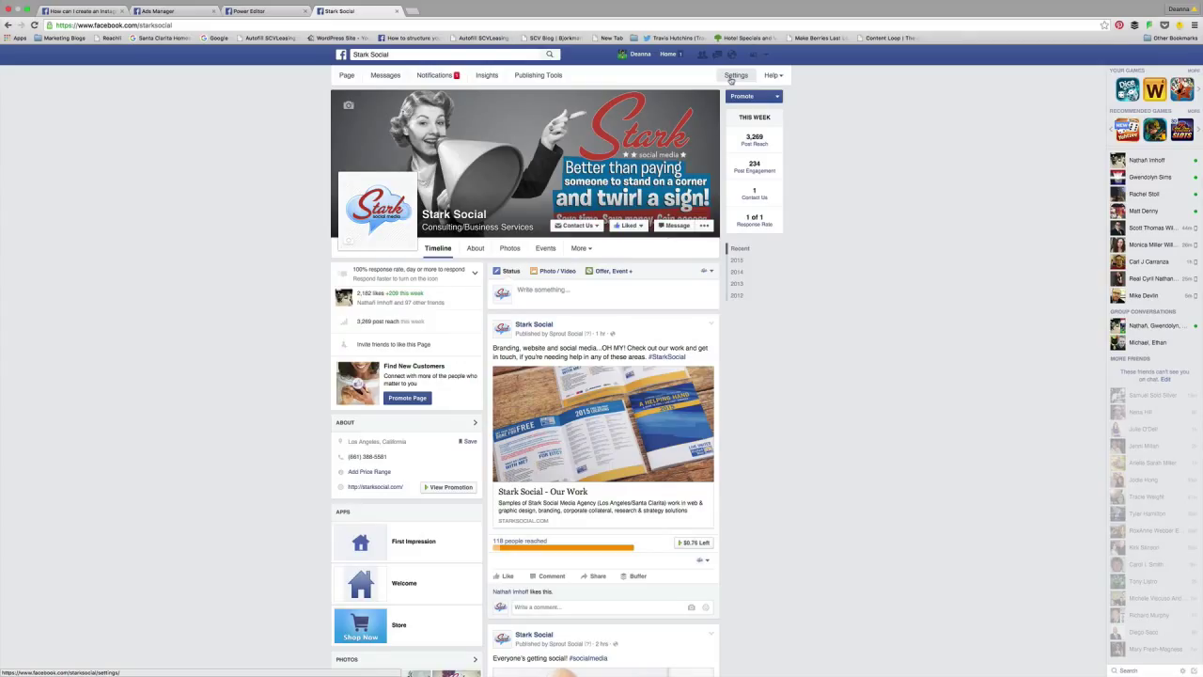
pyautogui.click(736, 75)
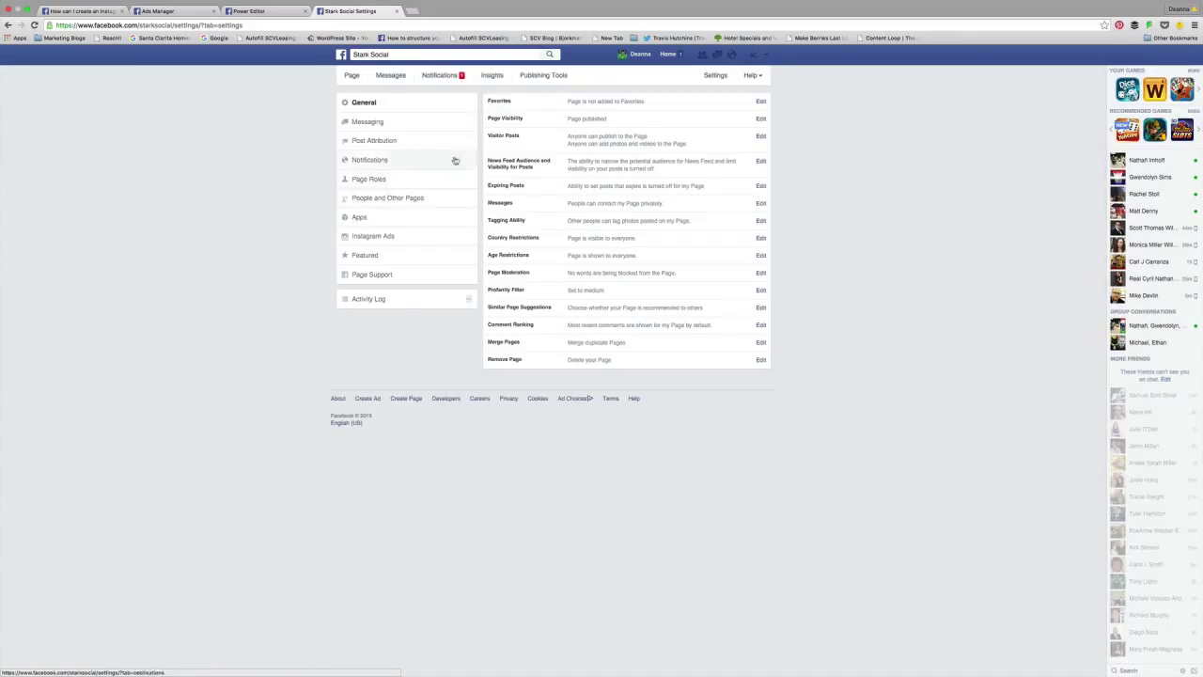
pyautogui.click(373, 236)
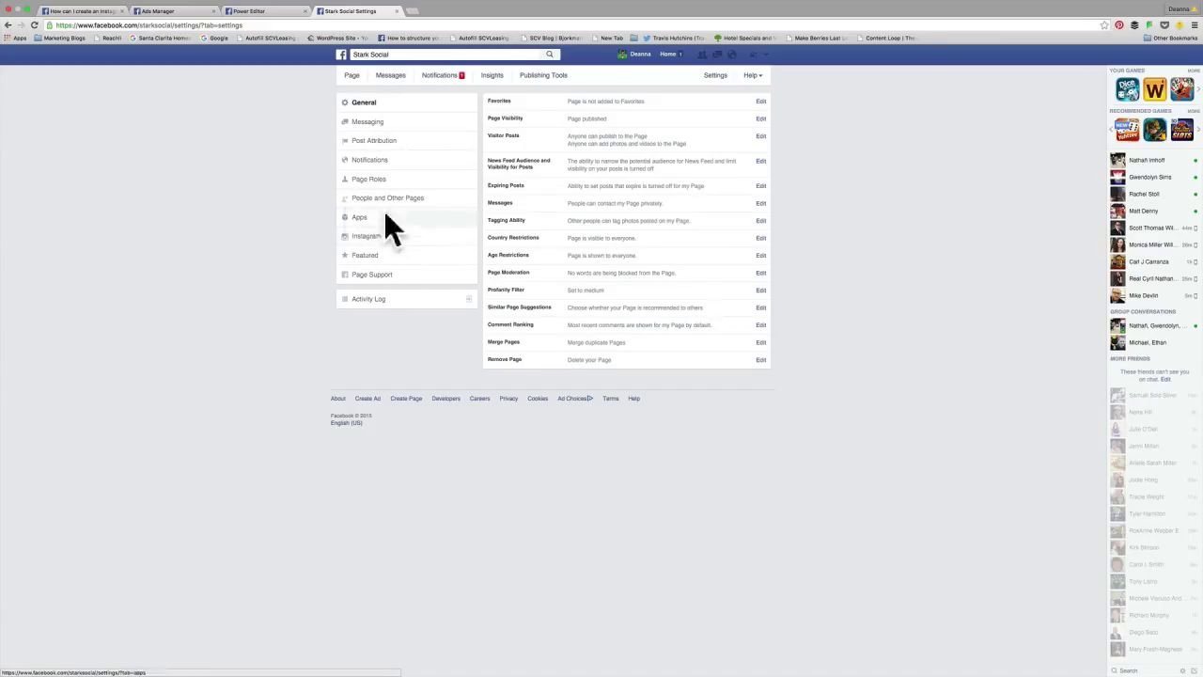
pyautogui.click(366, 235)
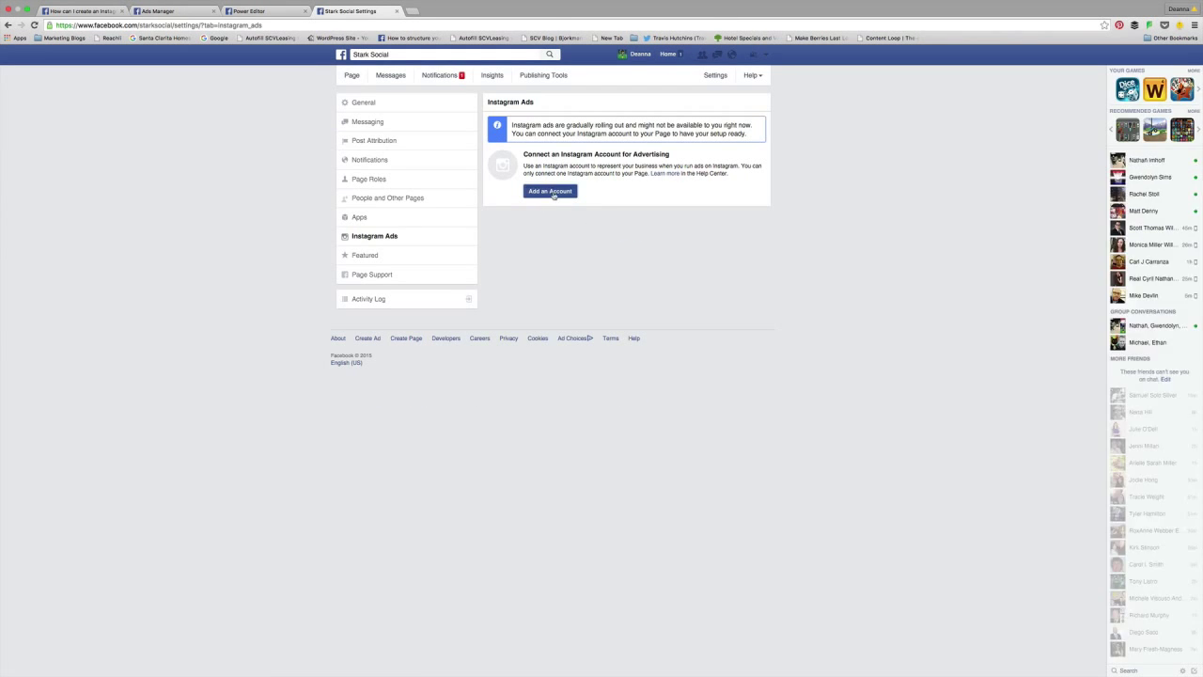
# Step: Add and confirm the 'starksocial' Instagram account with its password on the Page
pyautogui.click(550, 190)
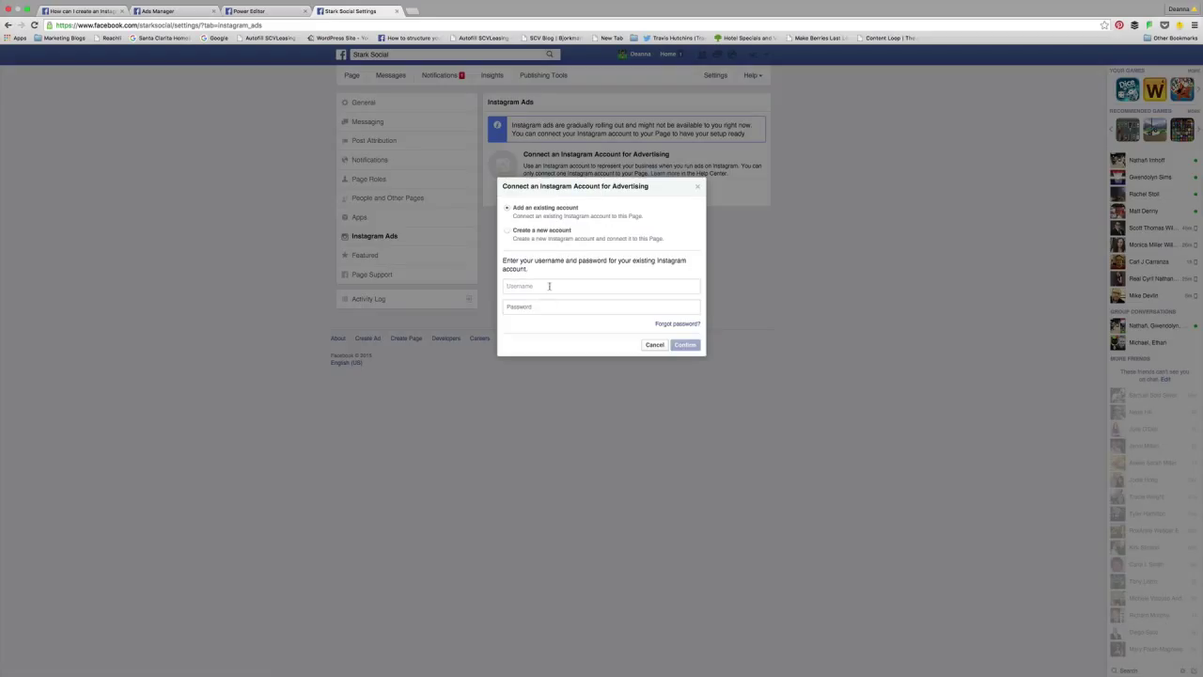
pyautogui.write('starksocial')
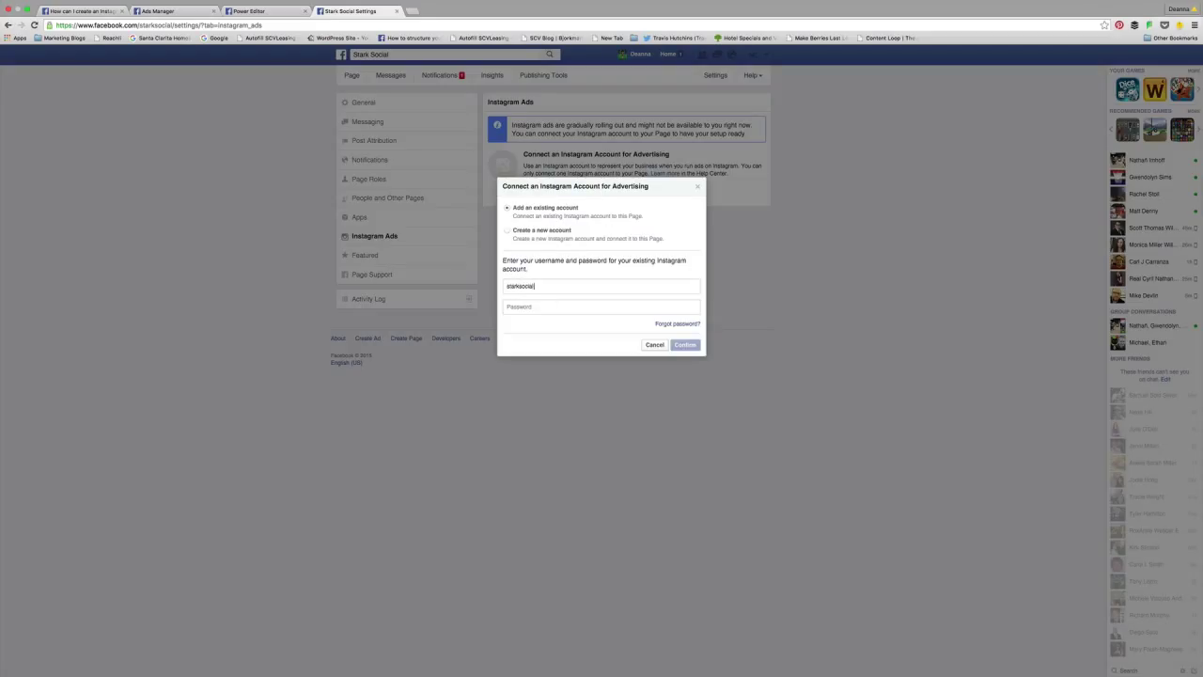
pyautogui.write('•')
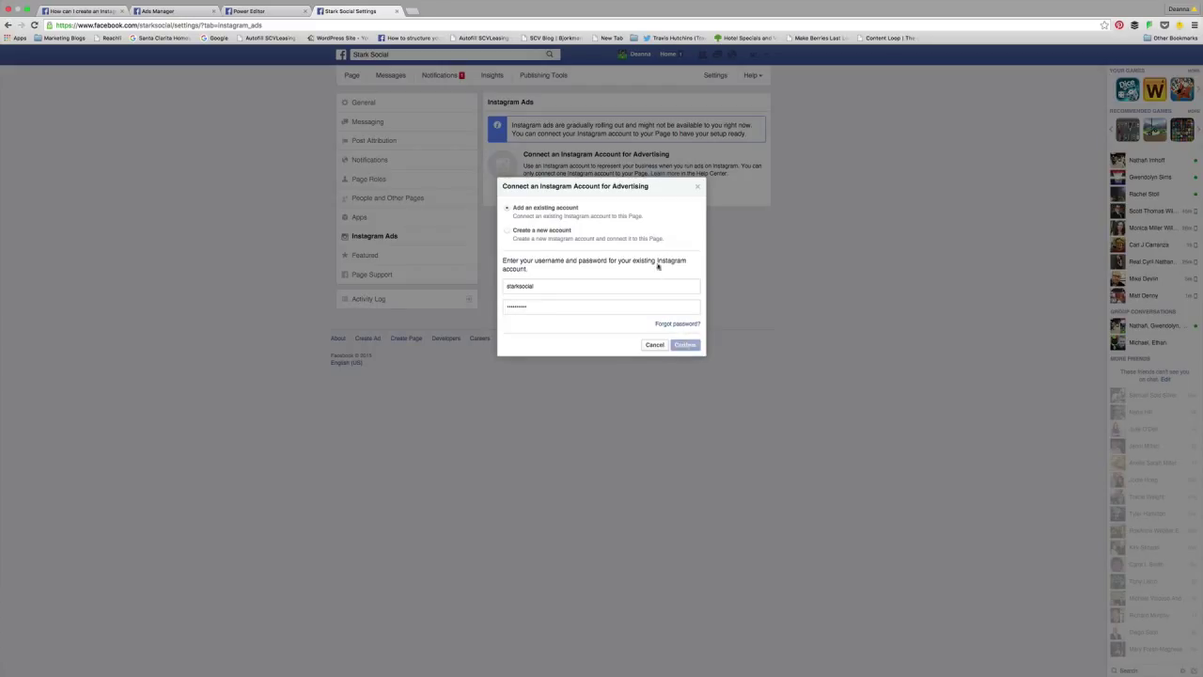
pyautogui.click(684, 344)
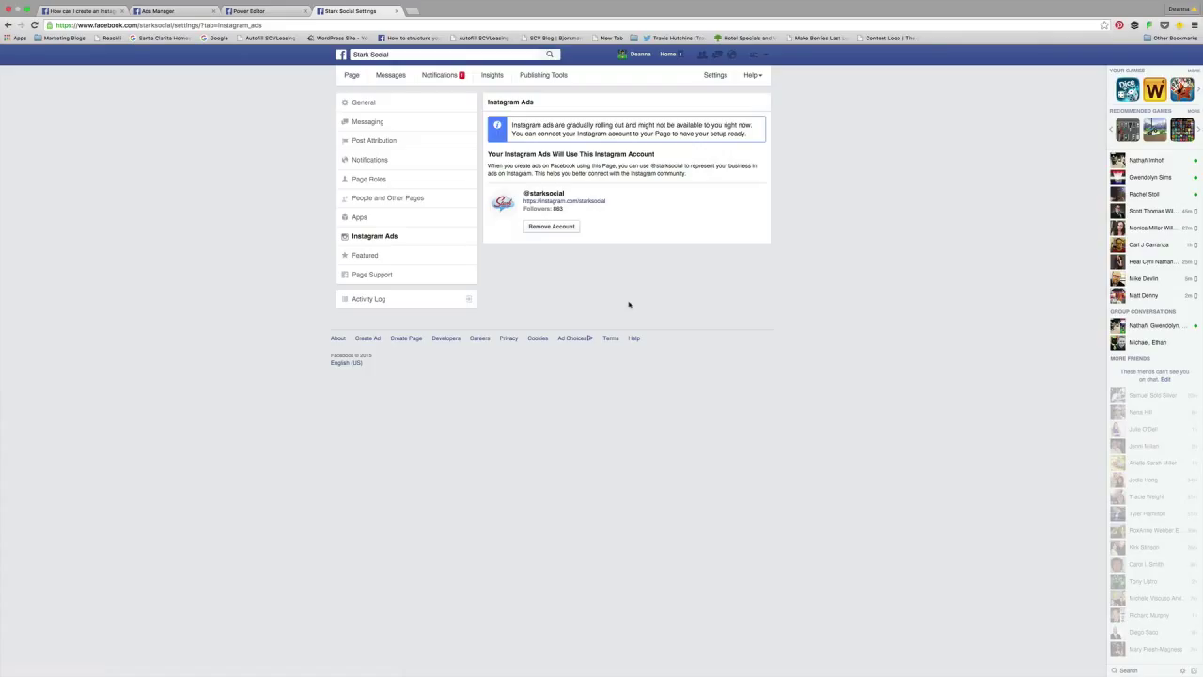
pyautogui.moveTo(473, 243)
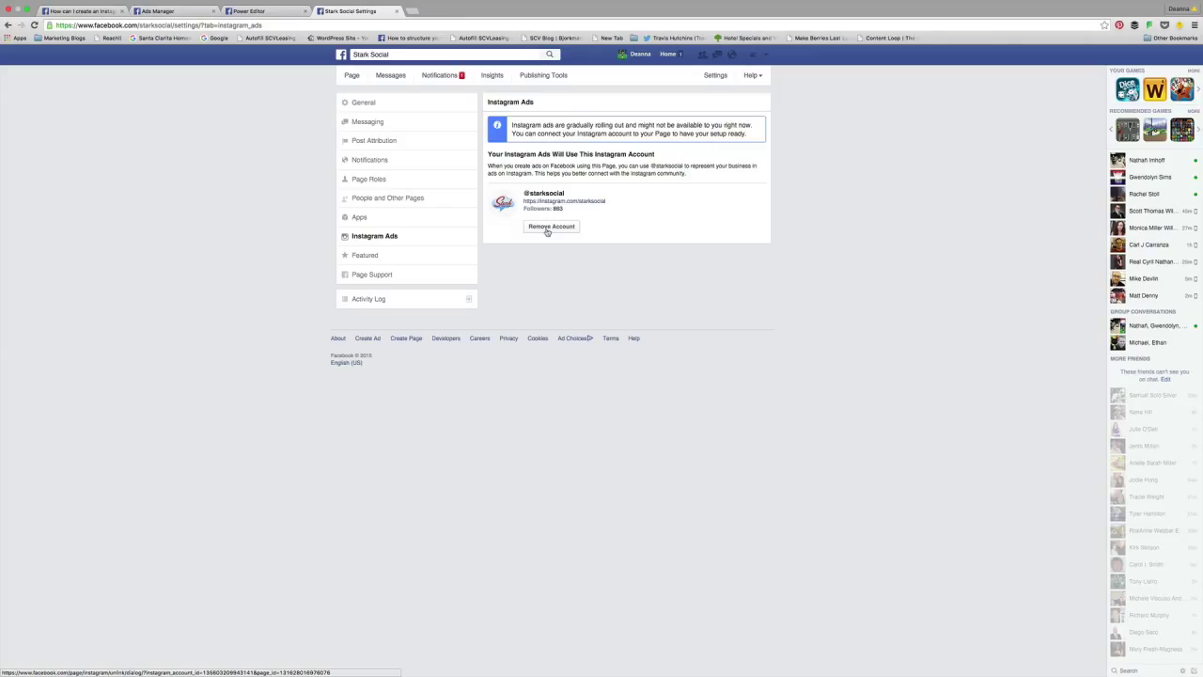
pyautogui.moveTo(220, 247)
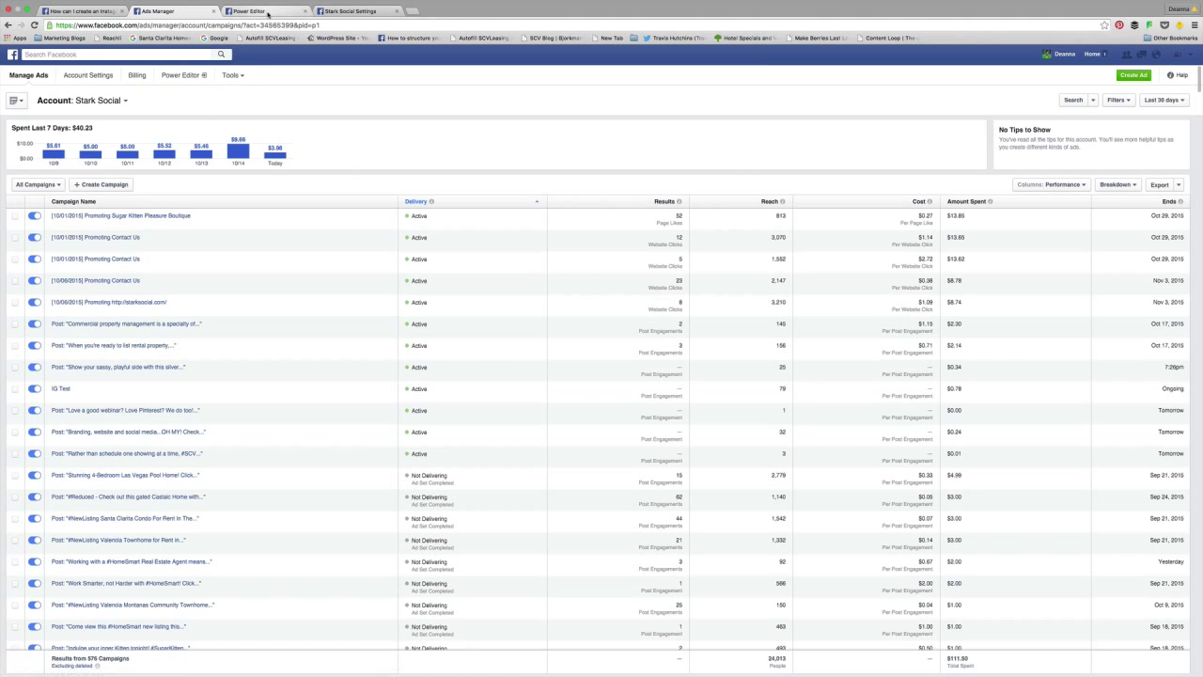
# Step: Switch to the Power Editor tab for the Stark Social ad account
pyautogui.click(247, 10)
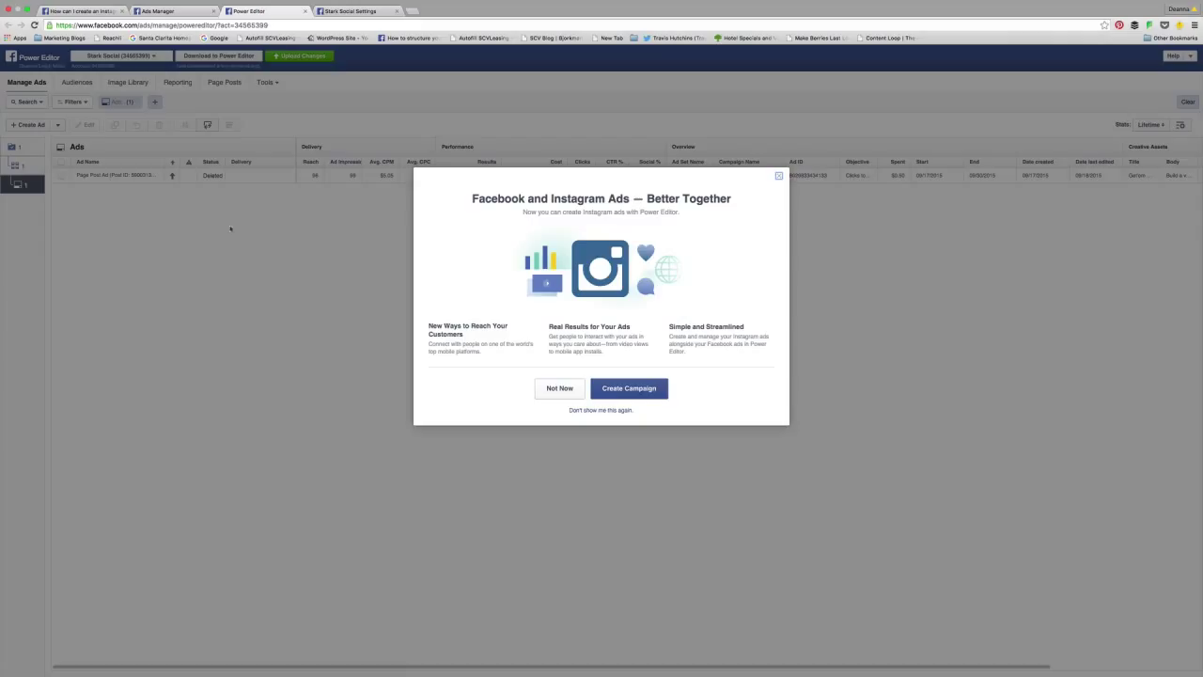
pyautogui.moveTo(704, 211)
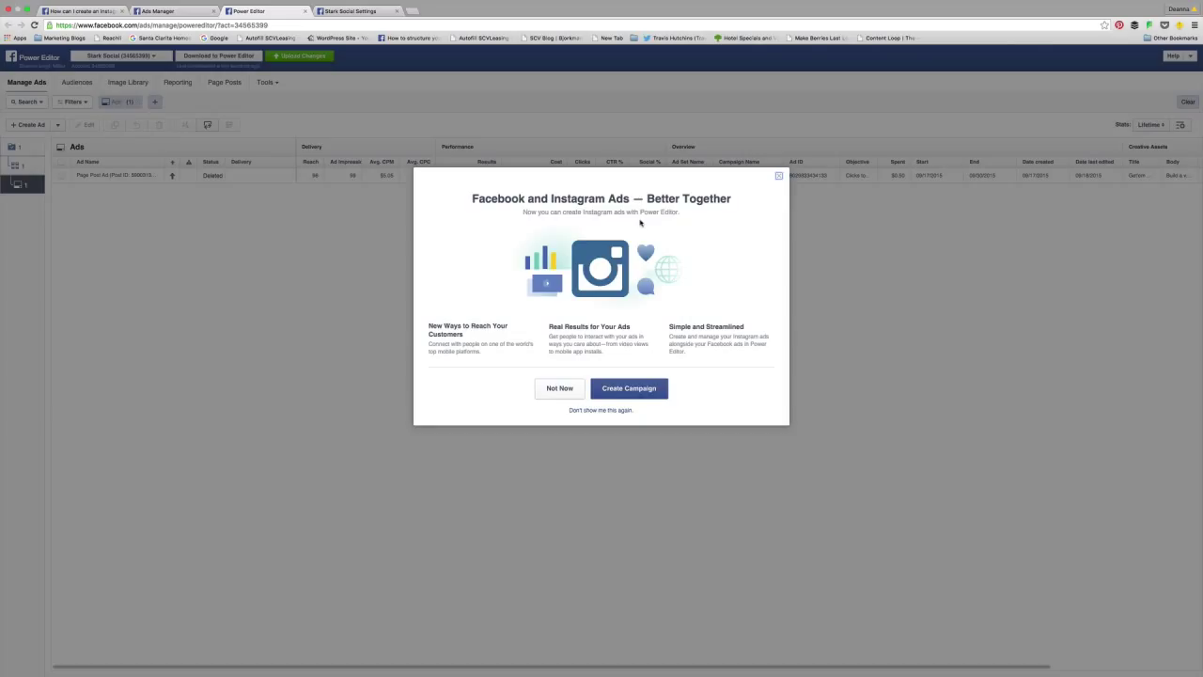
pyautogui.moveTo(666, 412)
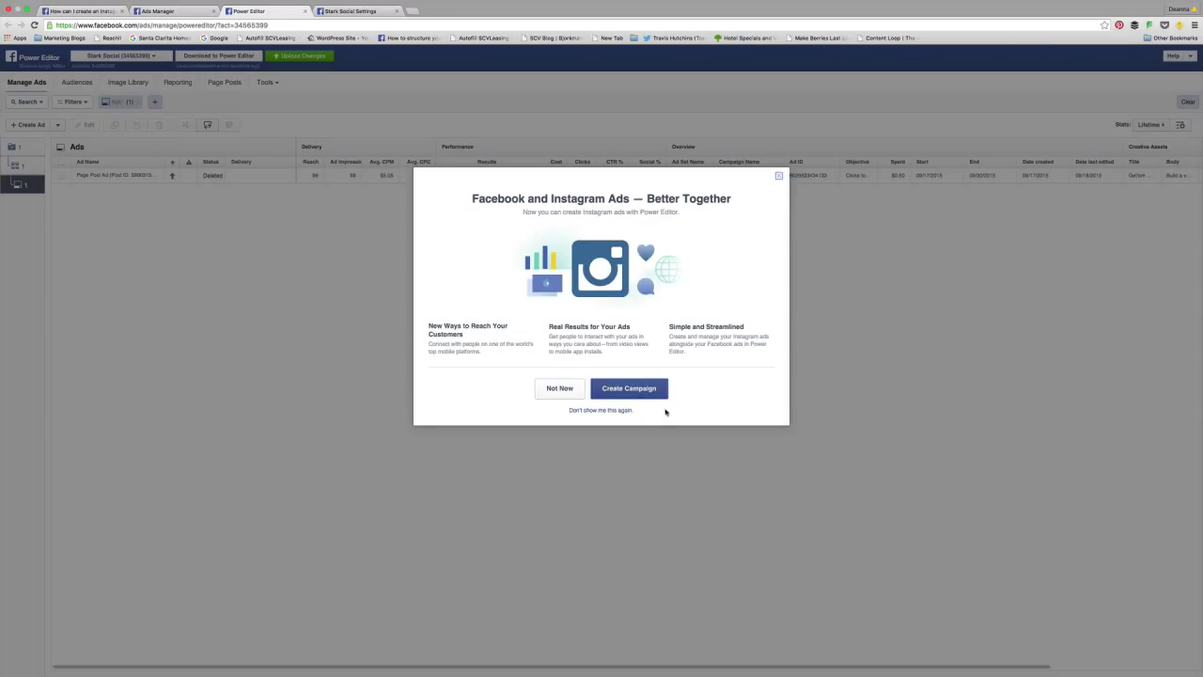
pyautogui.moveTo(646, 388)
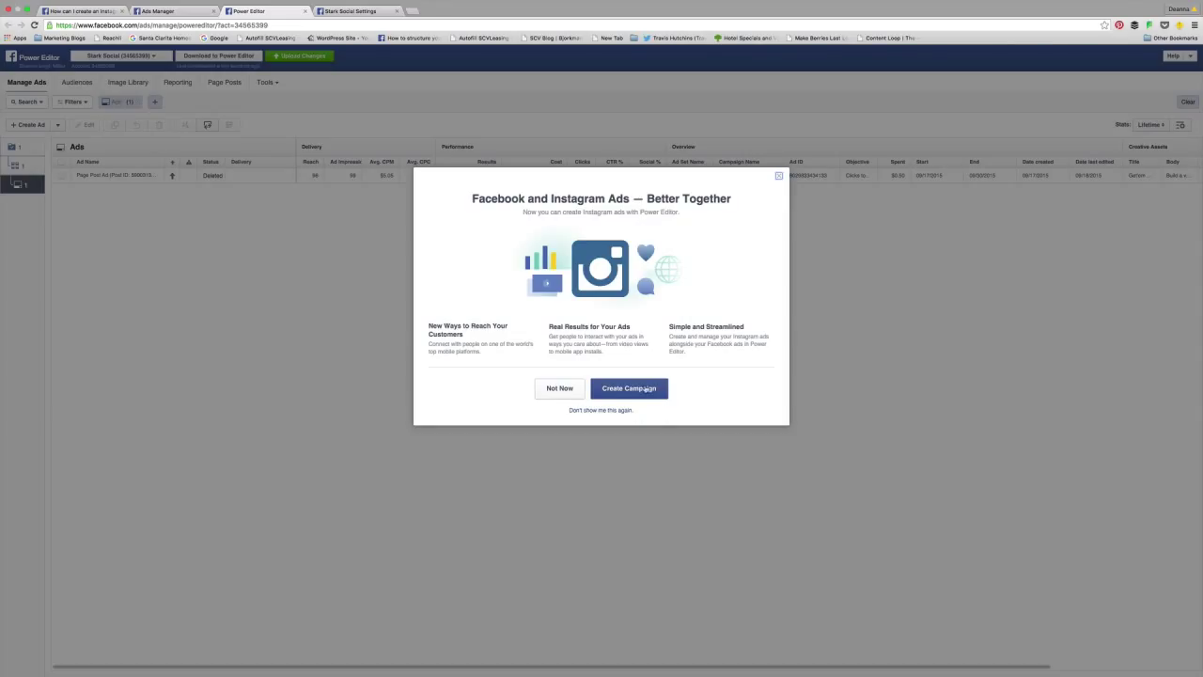